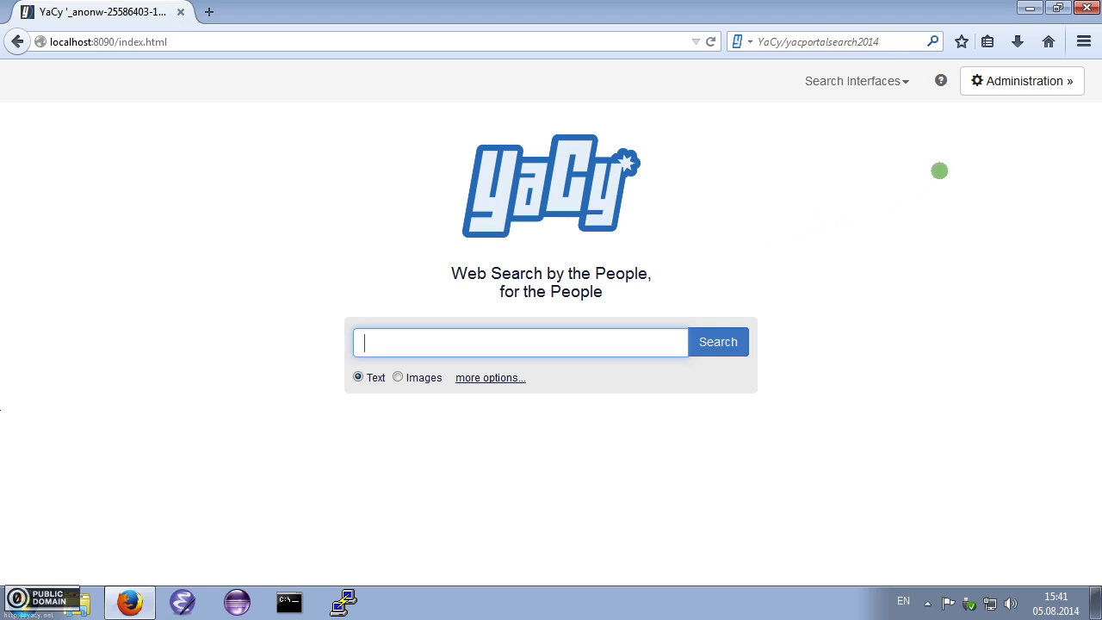
- Go from the search page to the administration Status overview
{"action": "left_click", "coordinate": [1022, 81]}
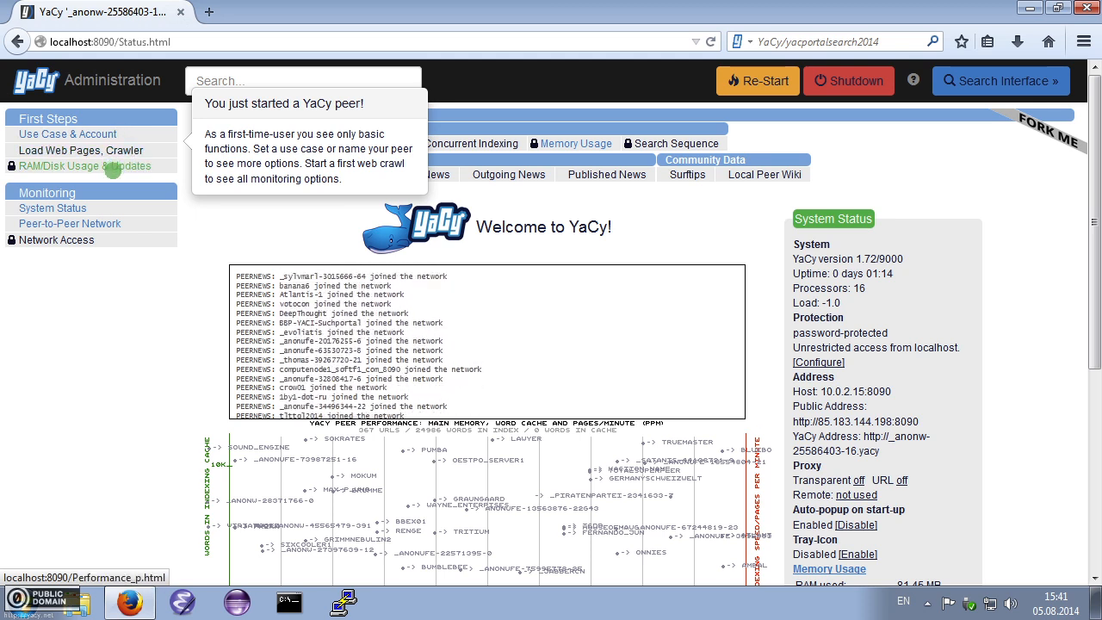
{"action": "left_click", "coordinate": [51, 207]}
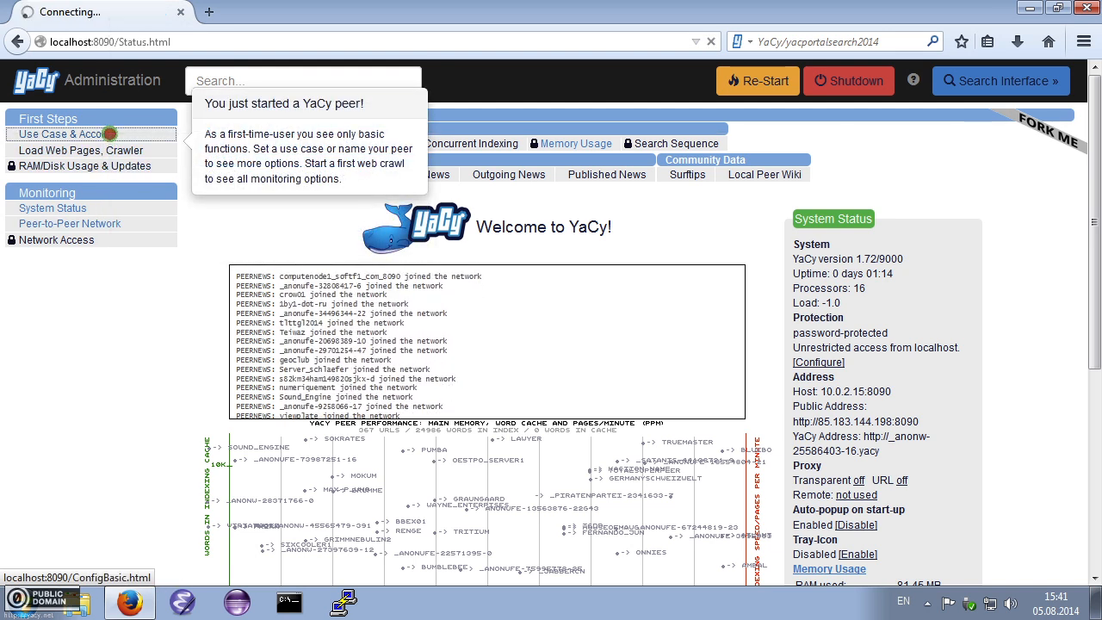
- In Use Case & Account, replace the default peer name with 'YaCyDemo' and set the configuration
{"action": "left_click", "coordinate": [67, 135]}
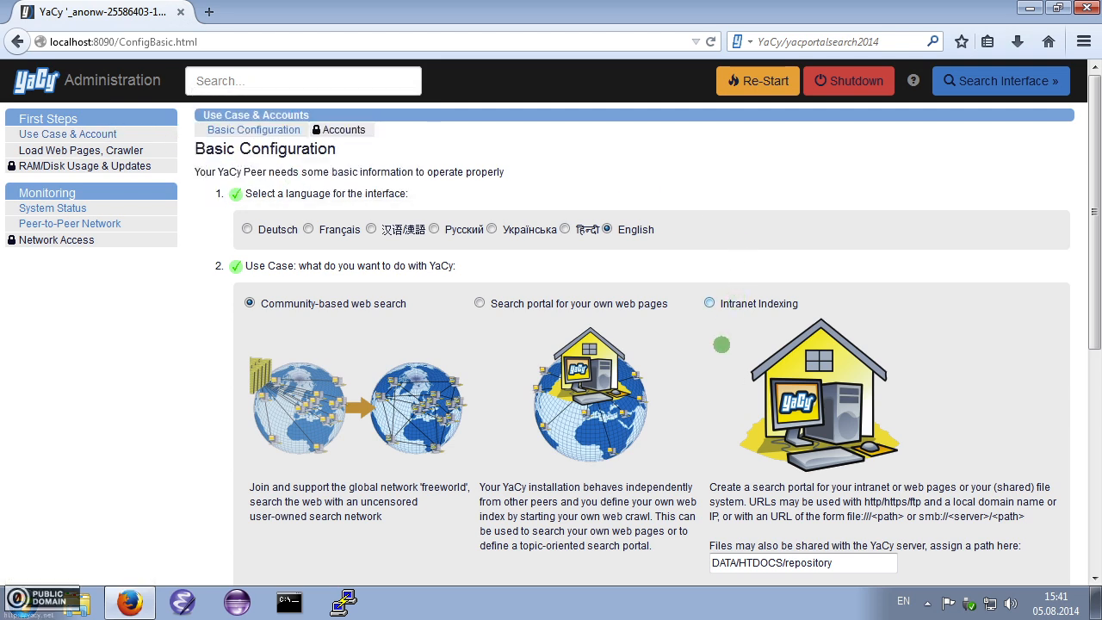
{"action": "scroll", "scroll_direction": "down", "scroll_amount": 3}
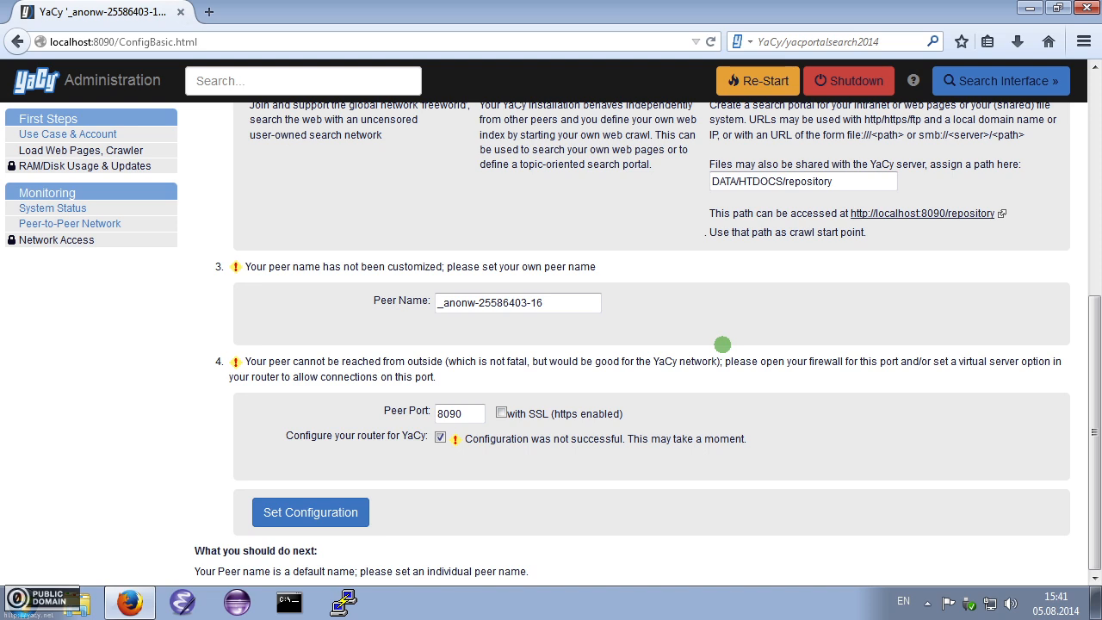
{"action": "left_click", "coordinate": [565, 302]}
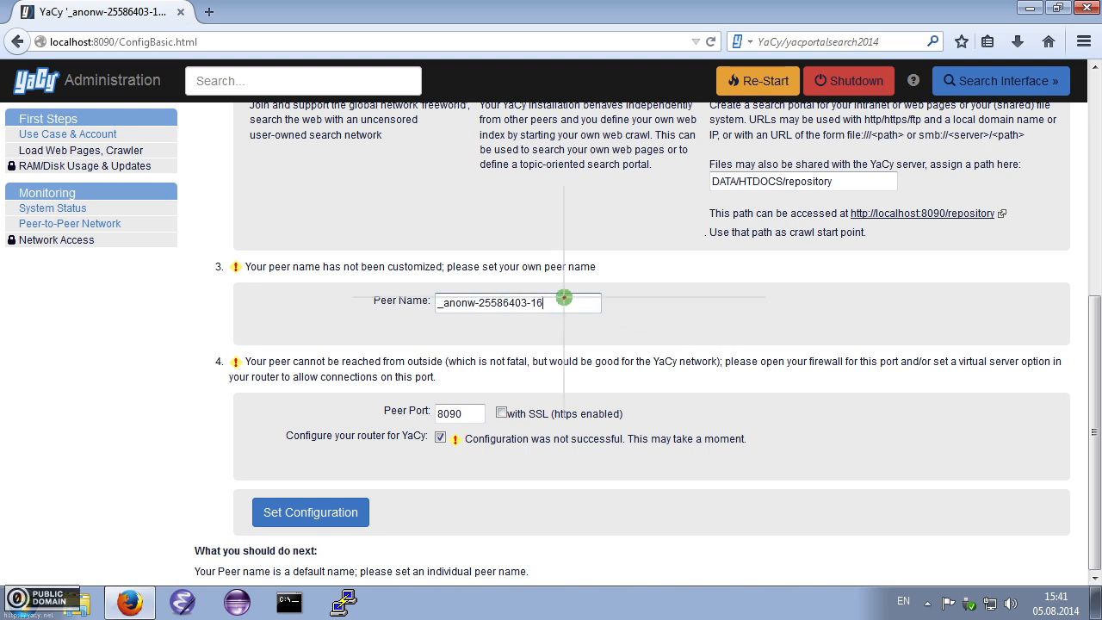
{"action": "double_click", "coordinate": [537, 303]}
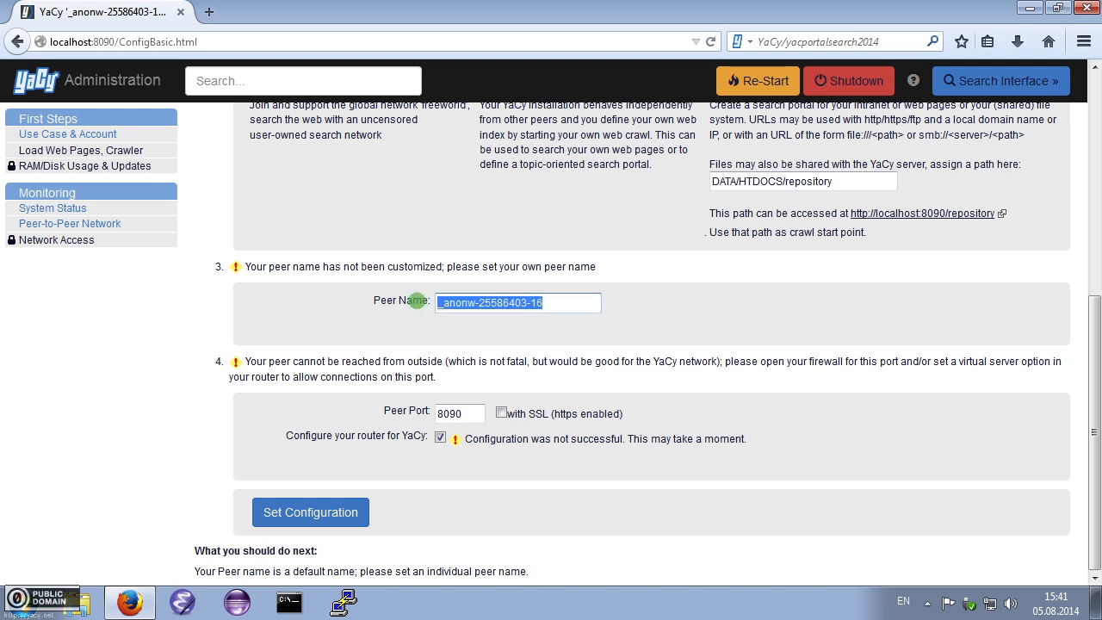
{"action": "type", "text": "YaCyDemo"}
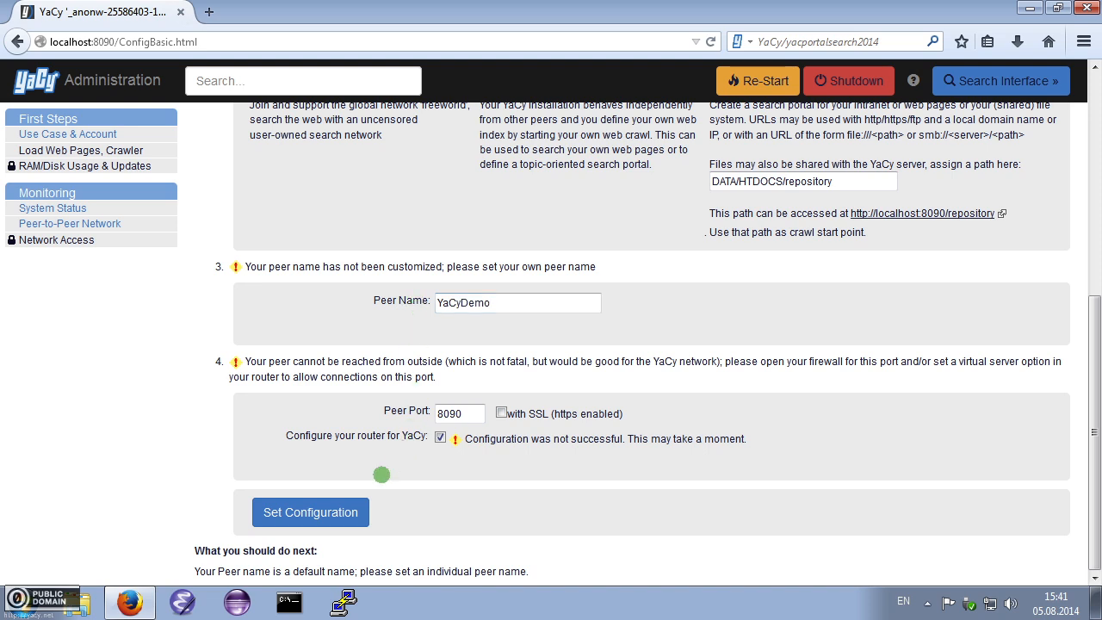
{"action": "left_click", "coordinate": [310, 511]}
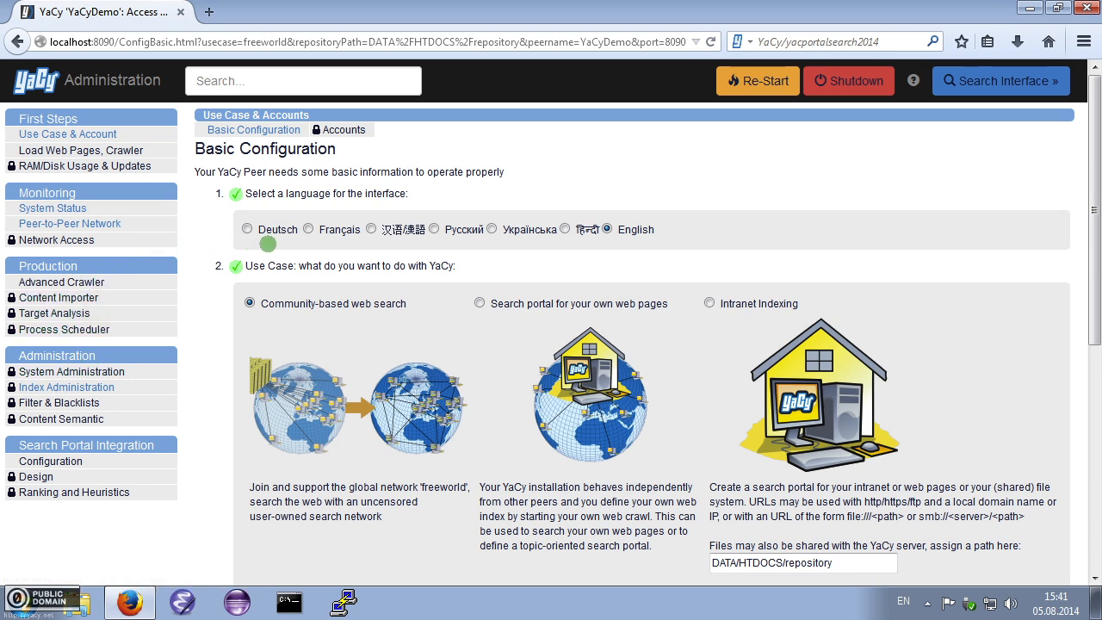
{"action": "left_click", "coordinate": [310, 228]}
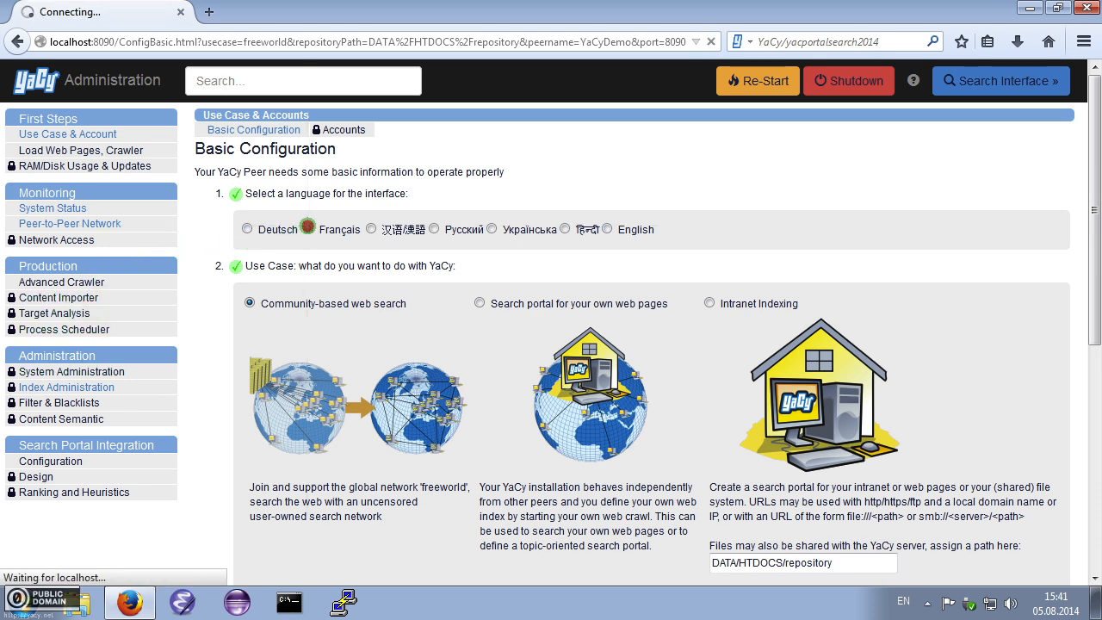
{"action": "left_click", "coordinate": [492, 227]}
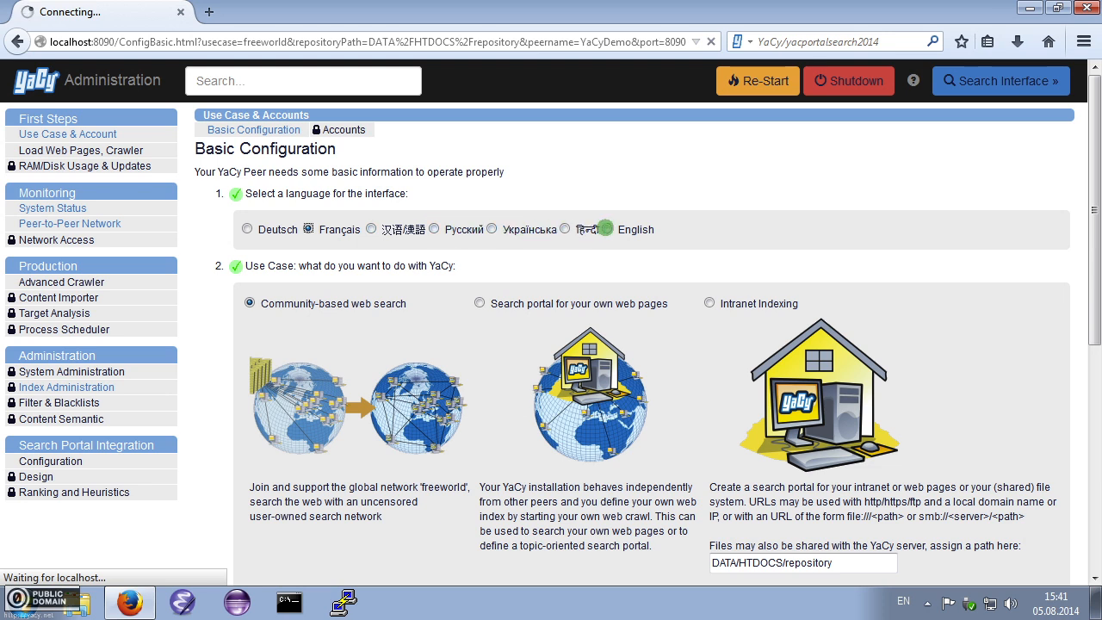
{"action": "left_click", "coordinate": [313, 227]}
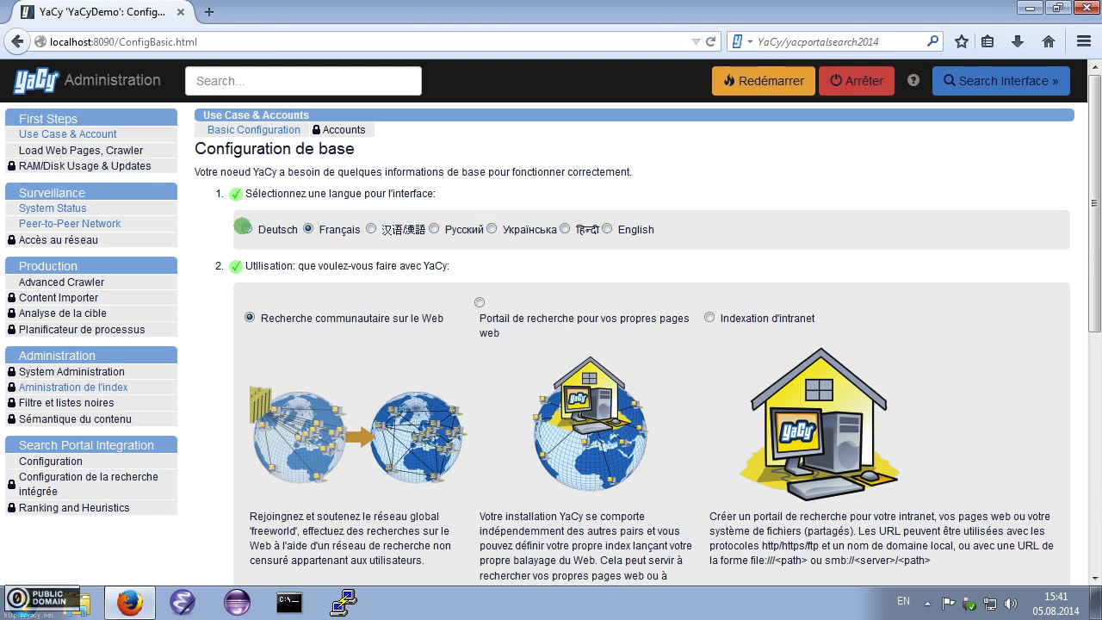
{"action": "left_click", "coordinate": [243, 229]}
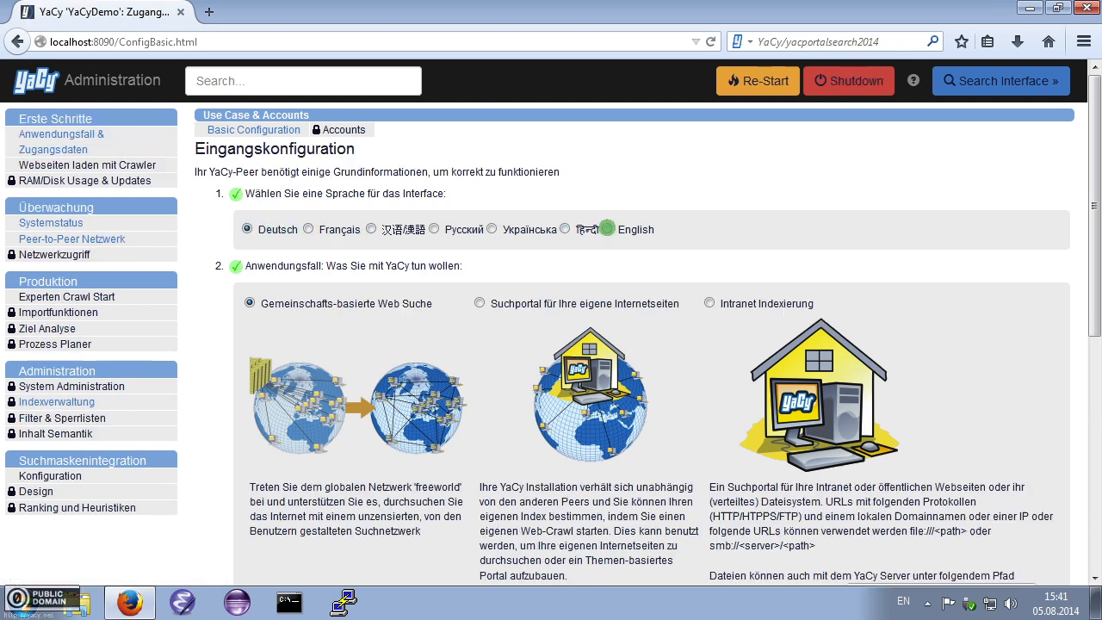
{"action": "left_click", "coordinate": [606, 229]}
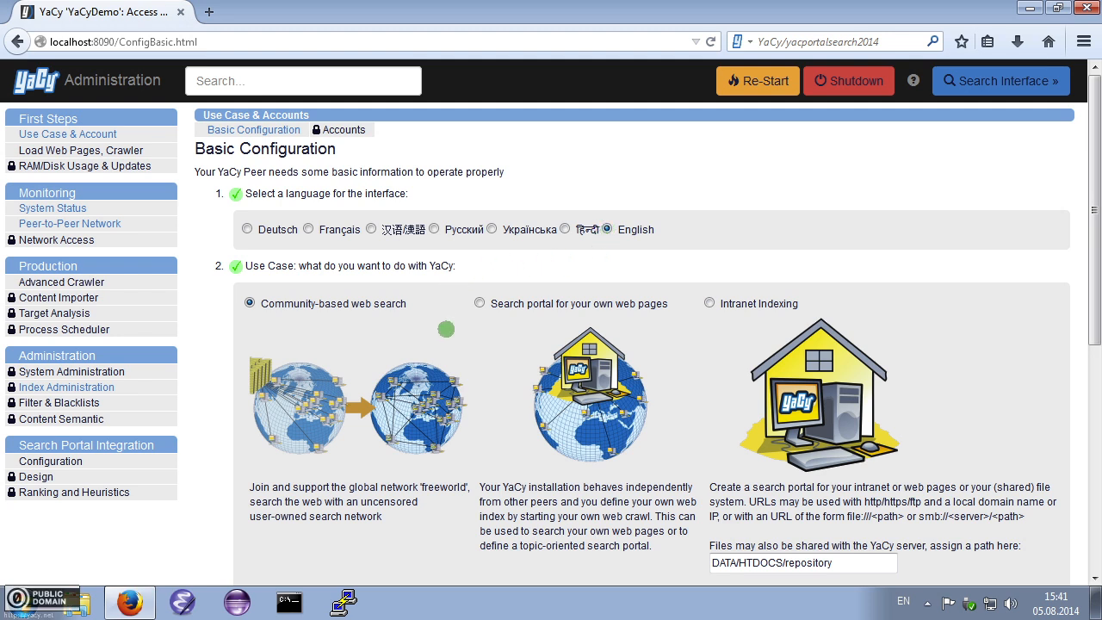
{"action": "mouse_move", "coordinate": [456, 279]}
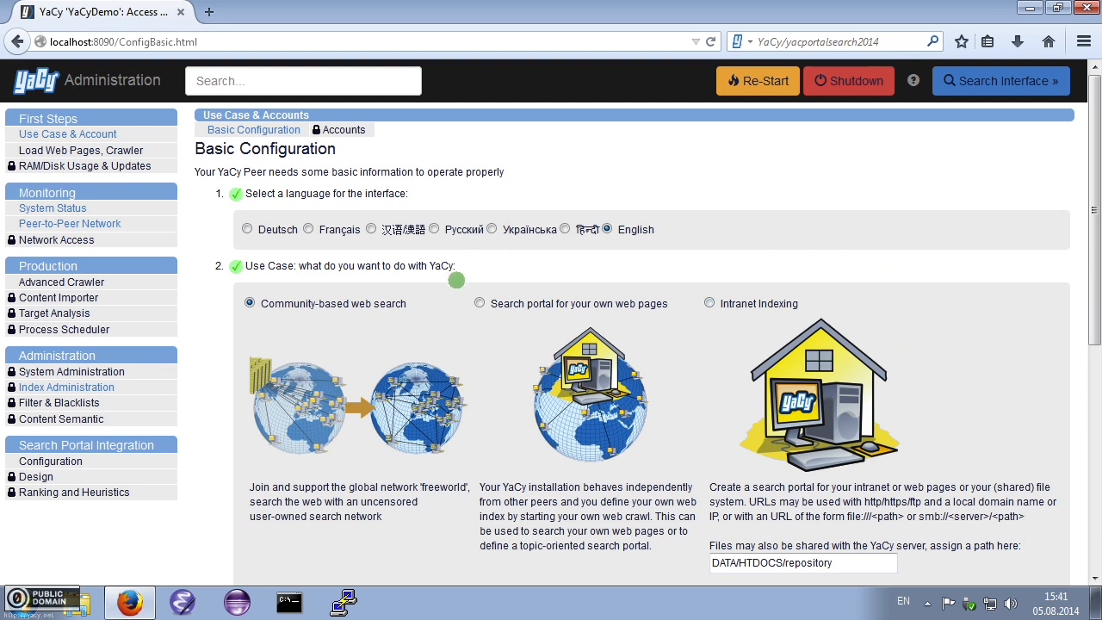
{"action": "mouse_move", "coordinate": [636, 241]}
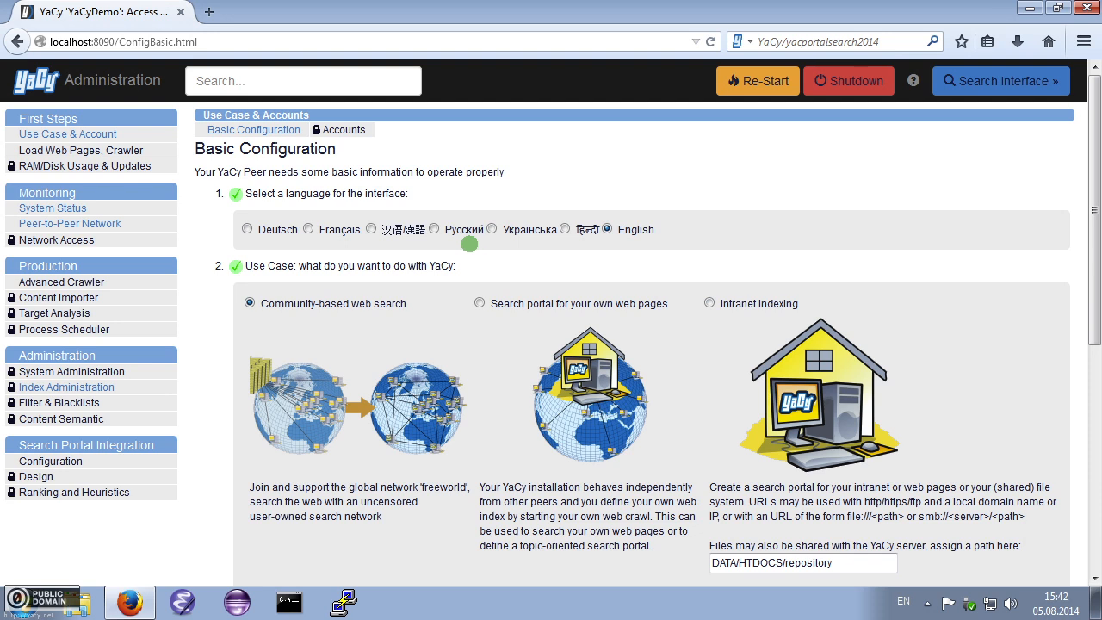
{"action": "mouse_move", "coordinate": [289, 192]}
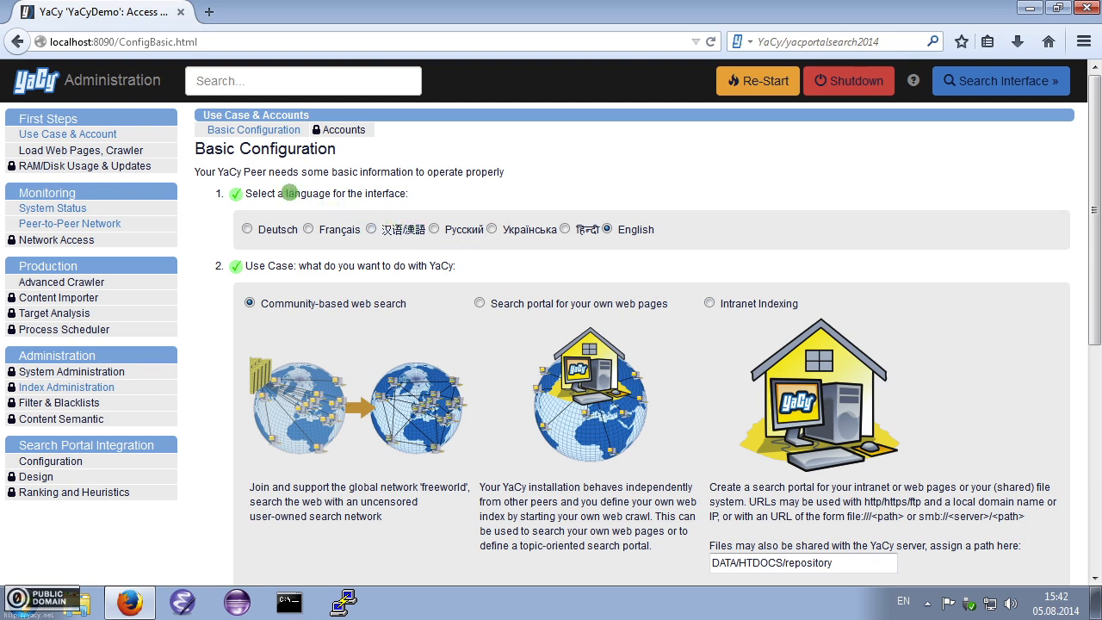
{"action": "mouse_move", "coordinate": [79, 166]}
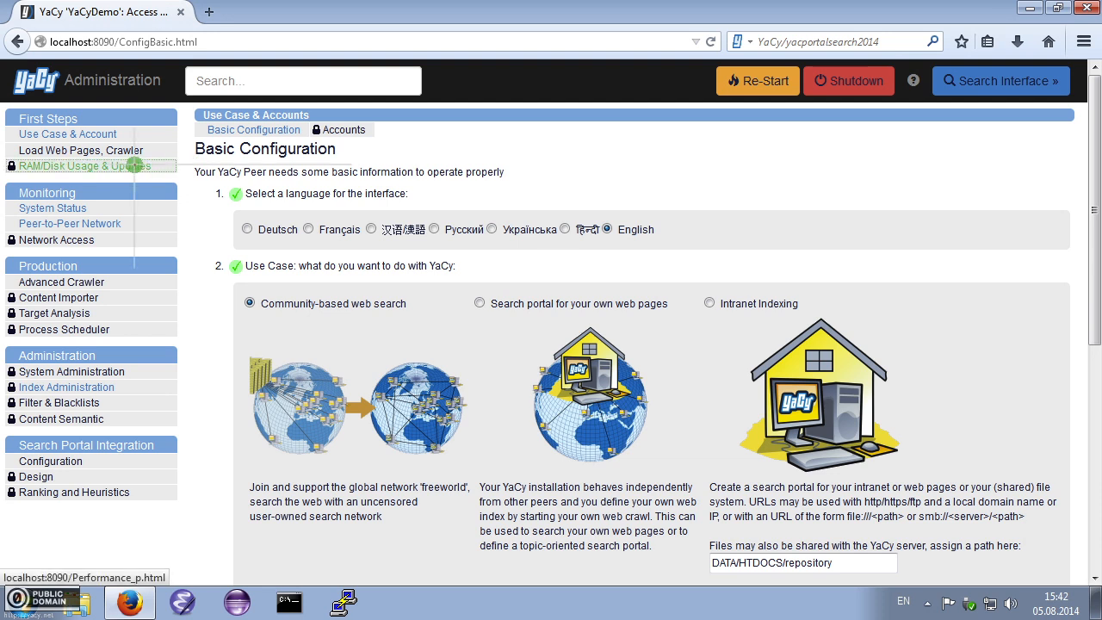
{"action": "left_click", "coordinate": [82, 166]}
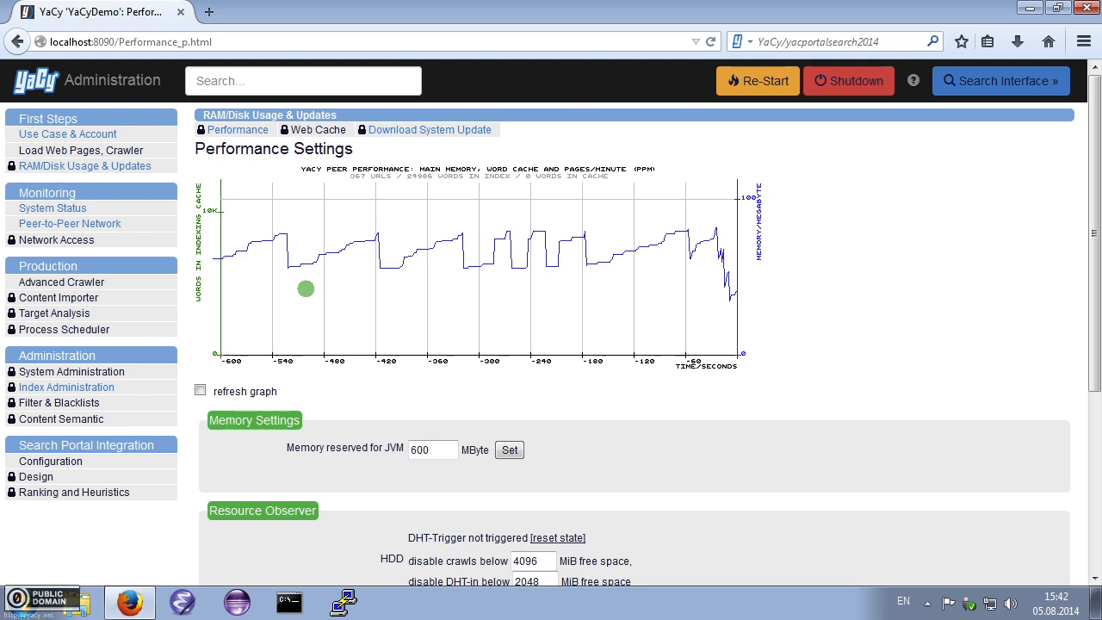
{"action": "mouse_move", "coordinate": [430, 434]}
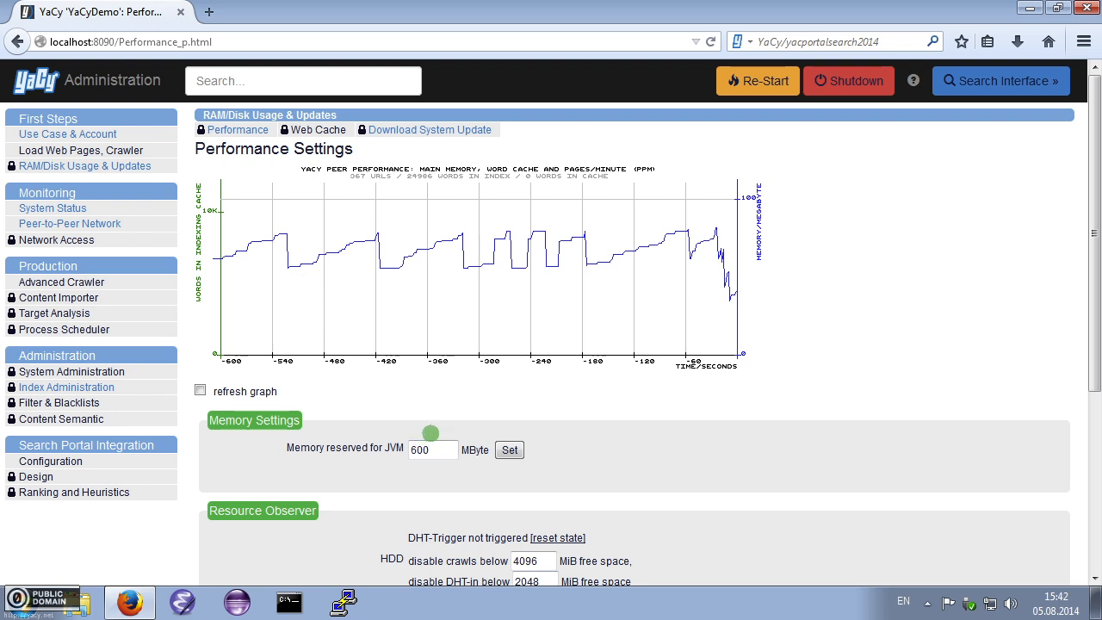
{"action": "scroll", "scroll_direction": "down", "scroll_amount": 3}
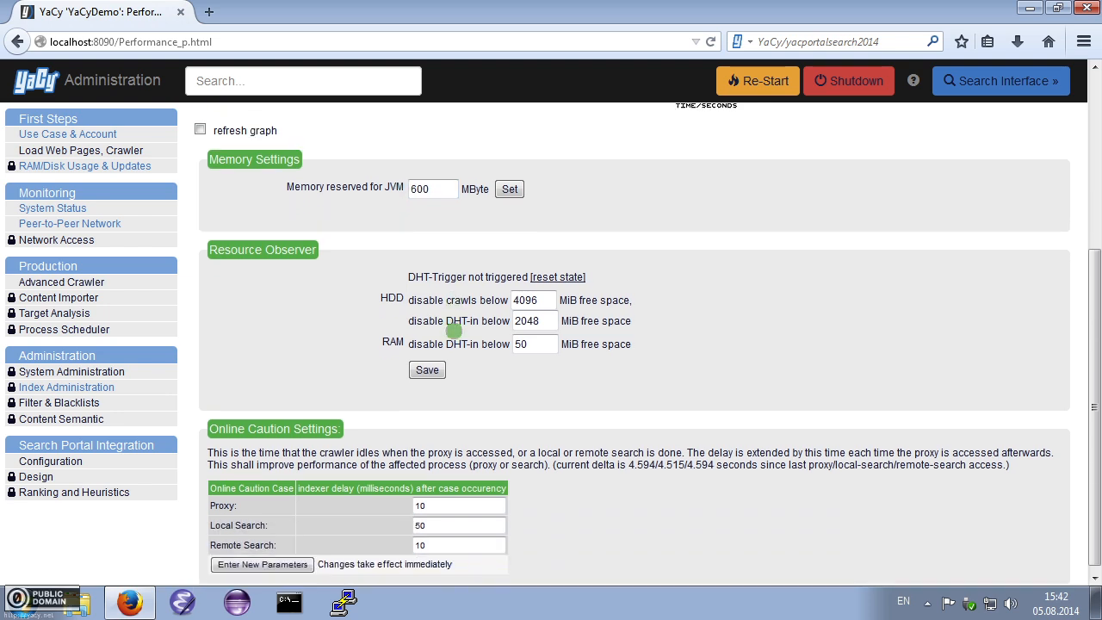
{"action": "scroll", "scroll_direction": "up", "scroll_amount": 3}
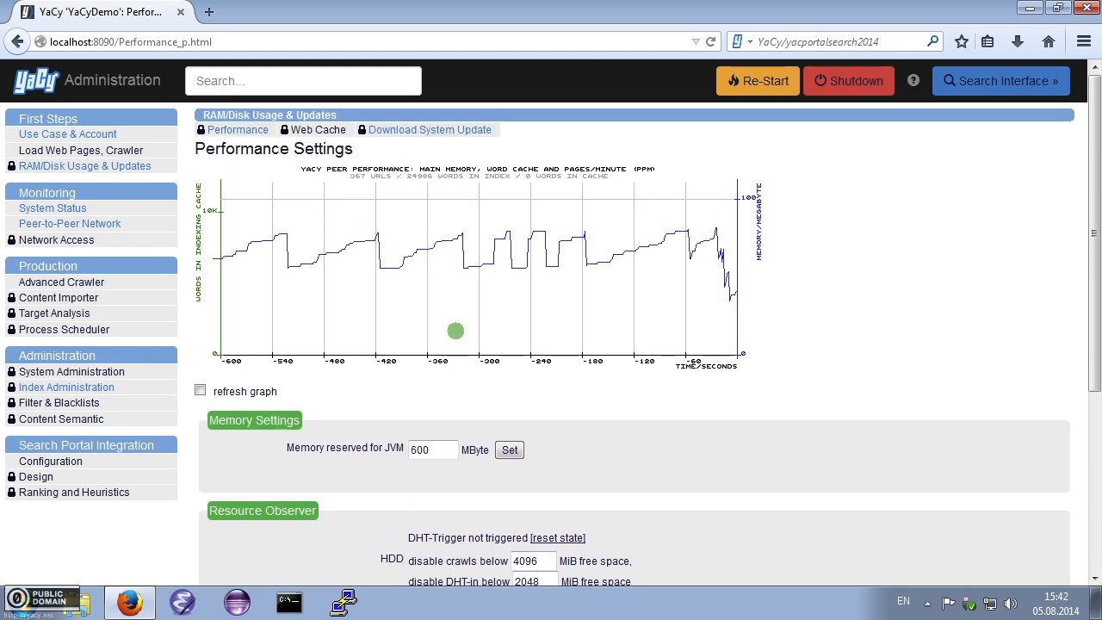
{"action": "mouse_move", "coordinate": [317, 129]}
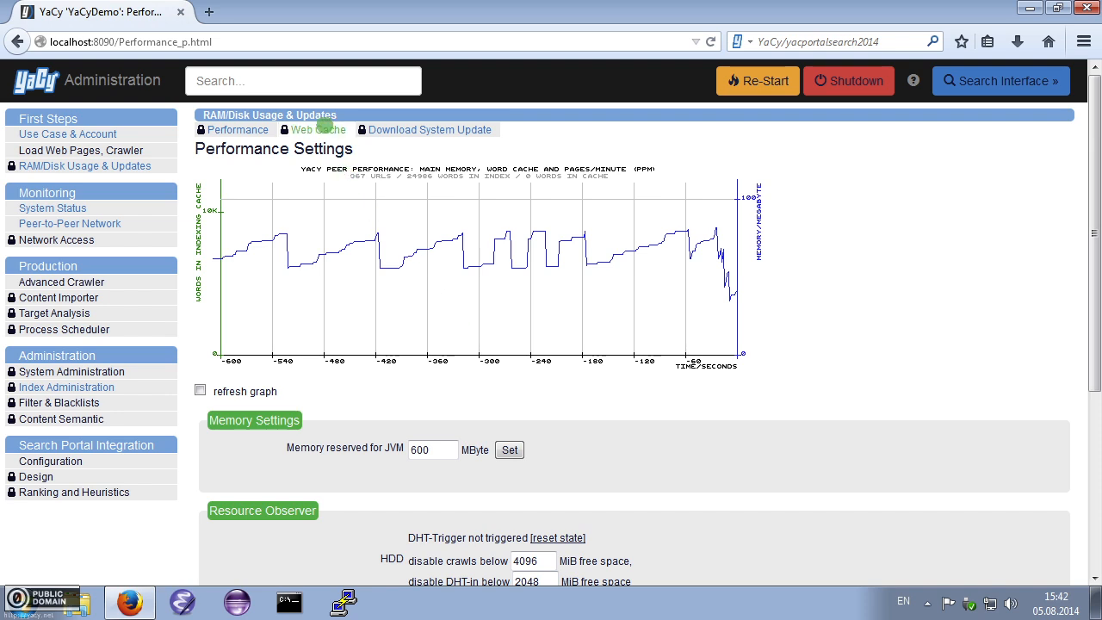
- View the Web Cache settings with the DATA/HTCACHE path and 4096 MB maximum size
{"action": "left_click", "coordinate": [320, 129]}
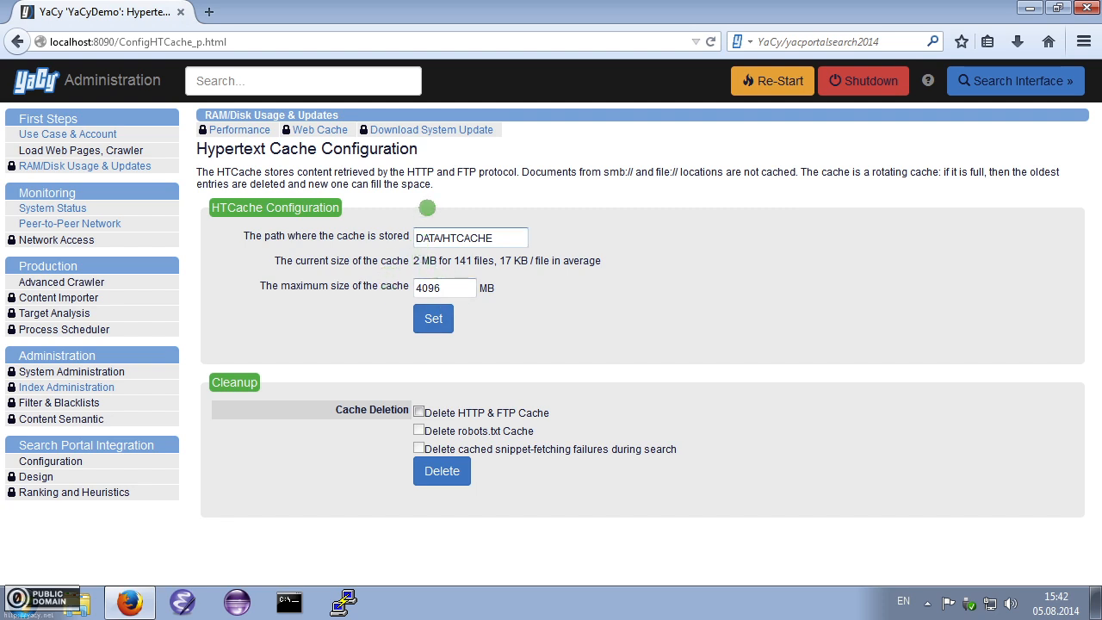
{"action": "left_click", "coordinate": [430, 129]}
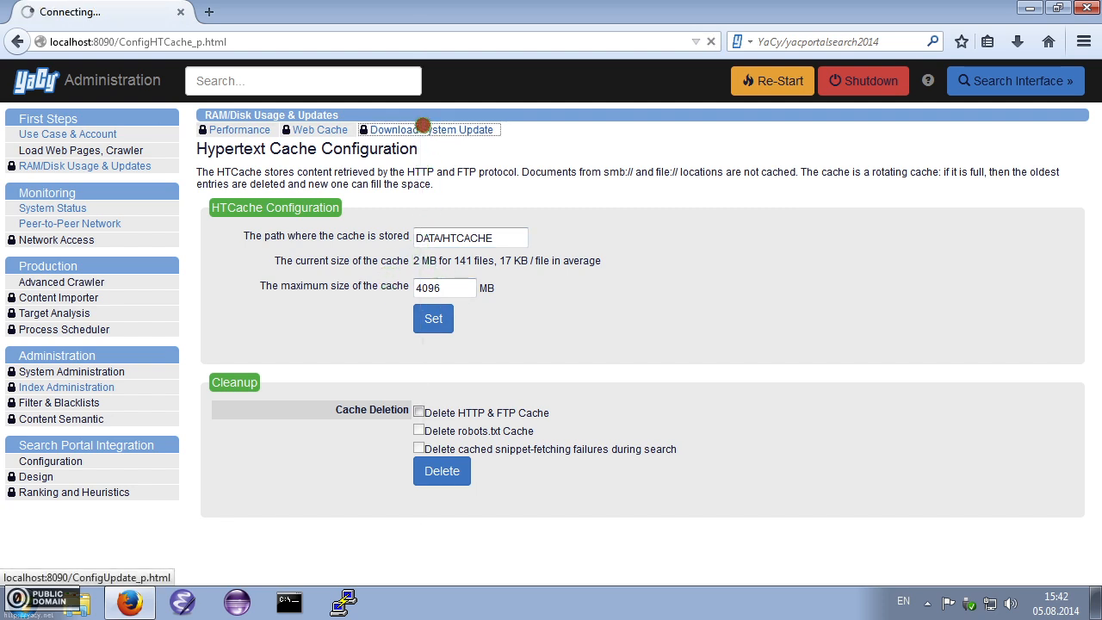
- Choose dev 1.73/9243 (signed) from Available Releases and download it
{"action": "left_click", "coordinate": [428, 129]}
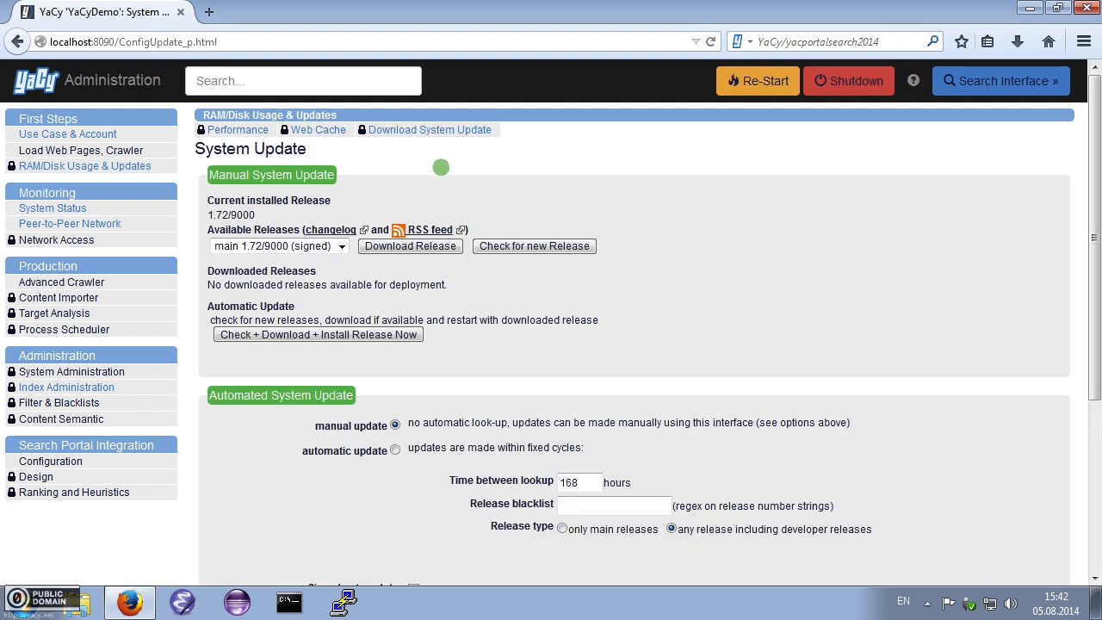
{"action": "mouse_move", "coordinate": [449, 185]}
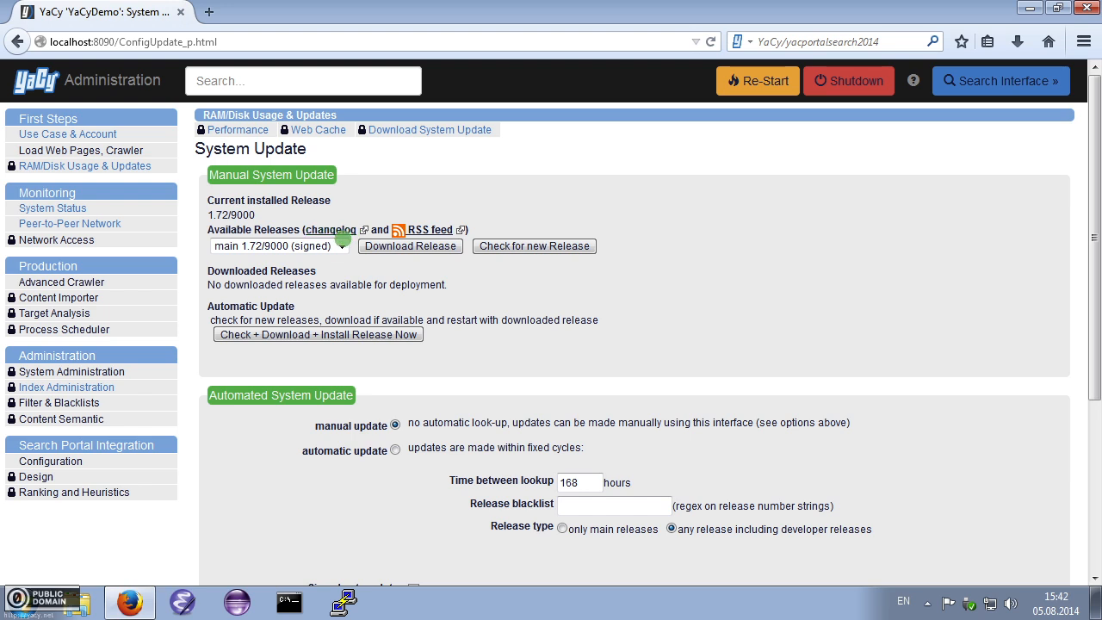
{"action": "left_click", "coordinate": [275, 245]}
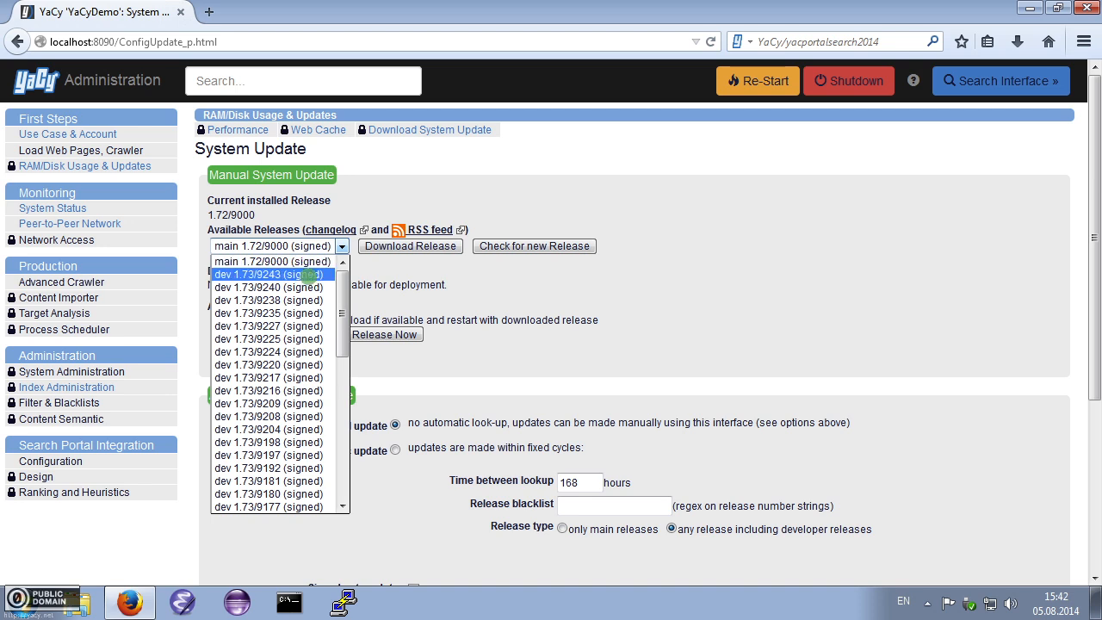
{"action": "left_click", "coordinate": [268, 274]}
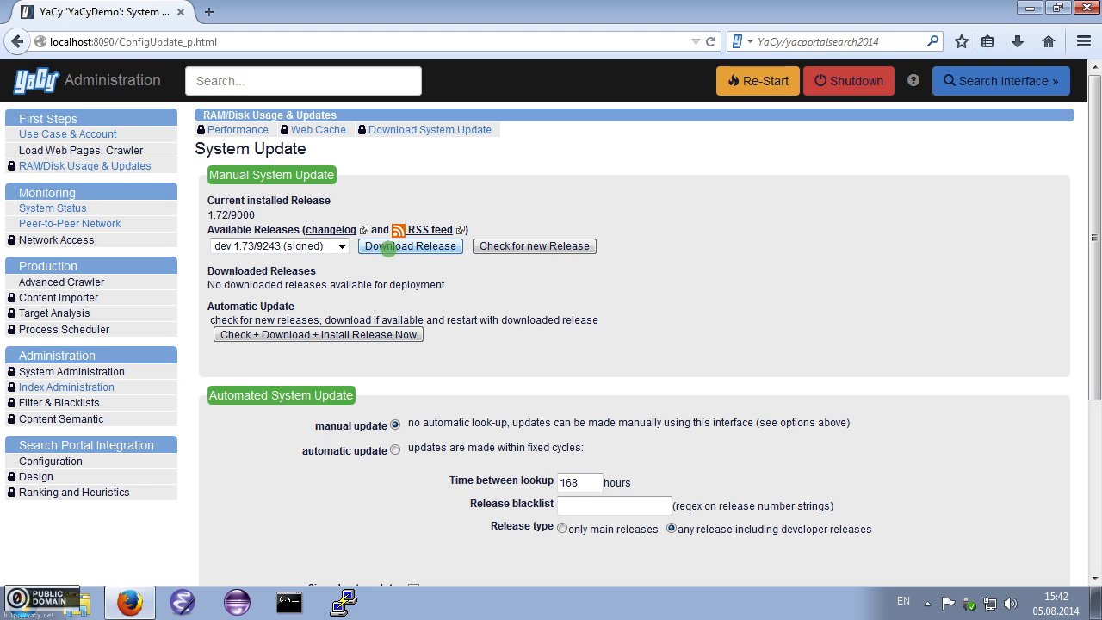
{"action": "left_click", "coordinate": [410, 246]}
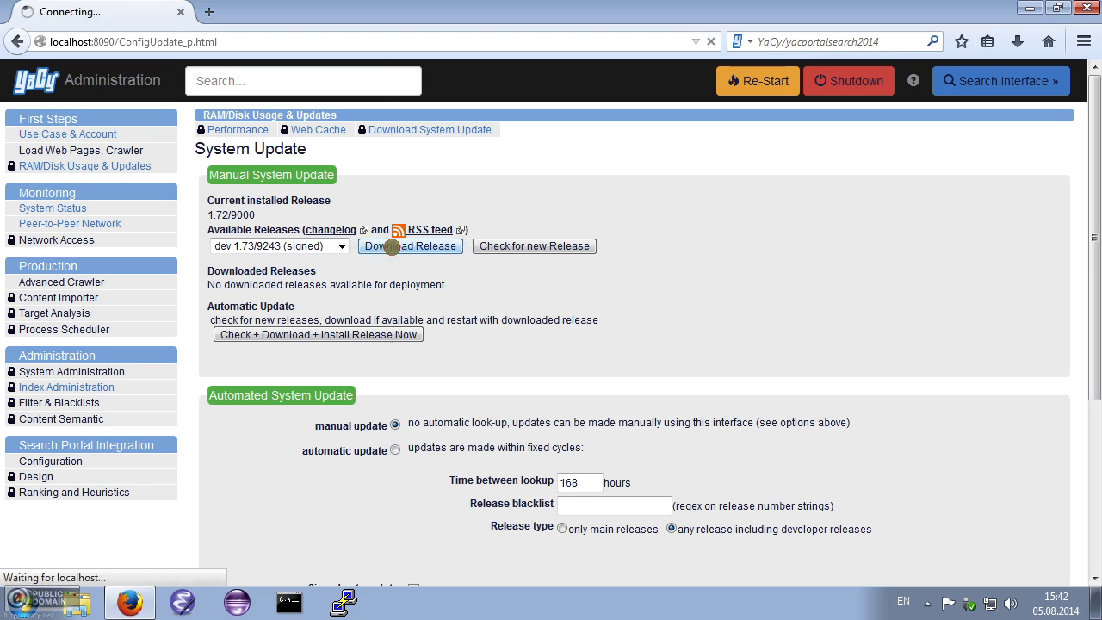
{"action": "left_click", "coordinate": [410, 244]}
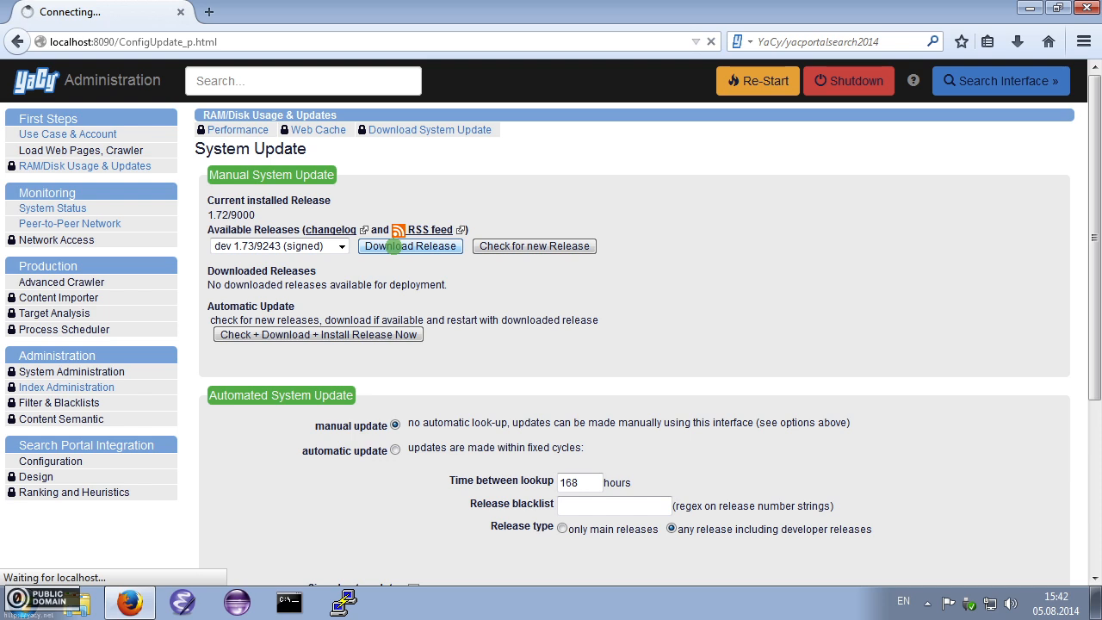
{"action": "left_click", "coordinate": [409, 246]}
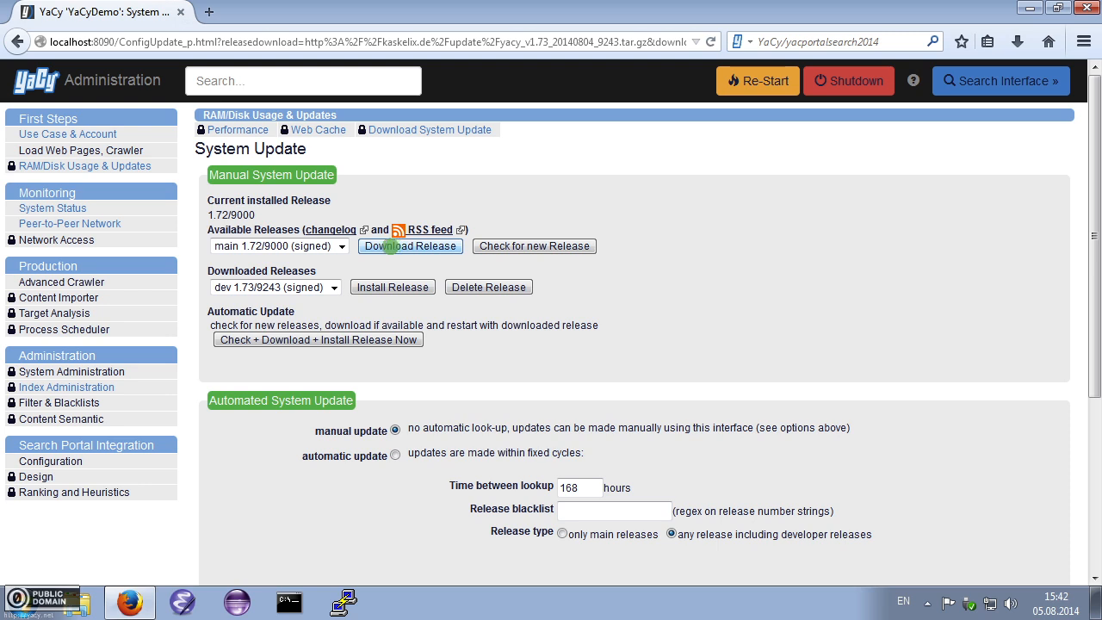
- Choose dev 1.73/9243 from Downloaded Releases and install it, restarting the peer
{"action": "left_click", "coordinate": [273, 286]}
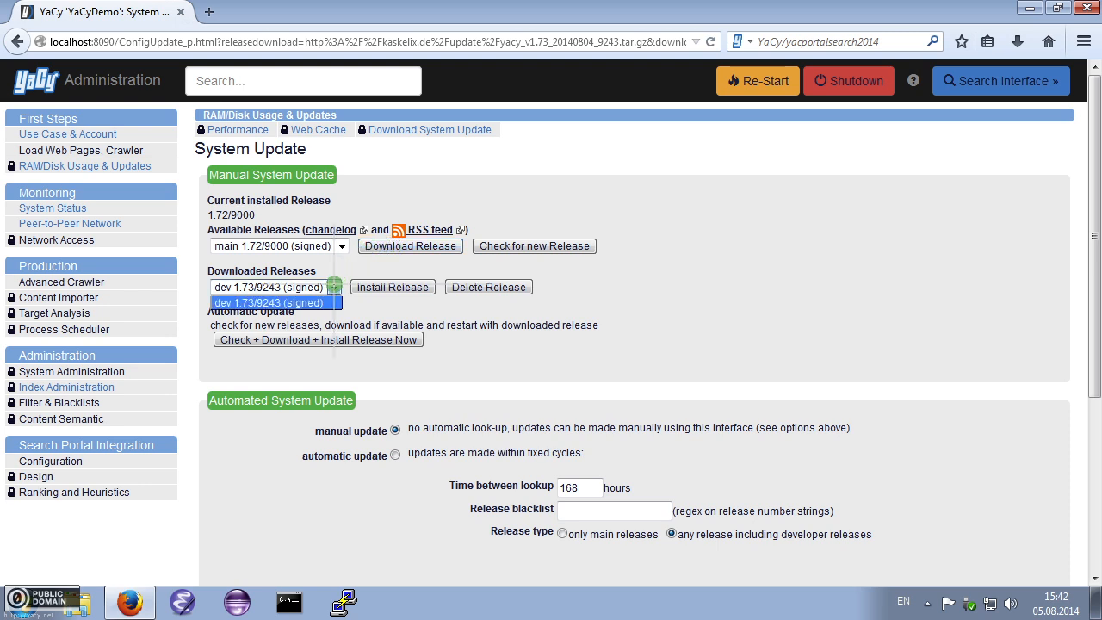
{"action": "left_click", "coordinate": [334, 303]}
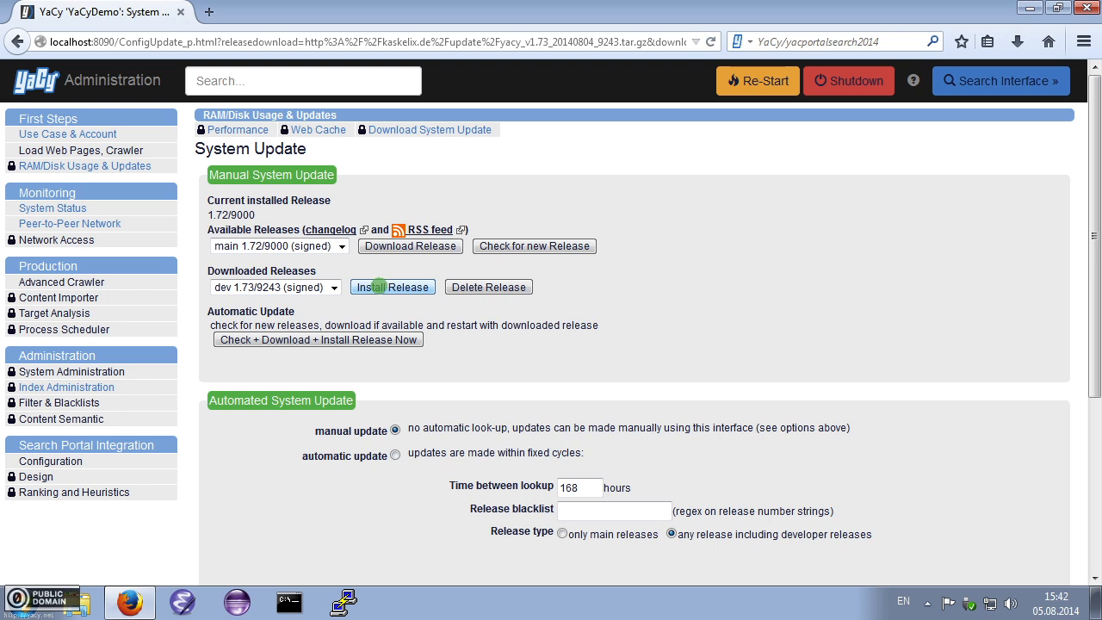
{"action": "left_click", "coordinate": [393, 286]}
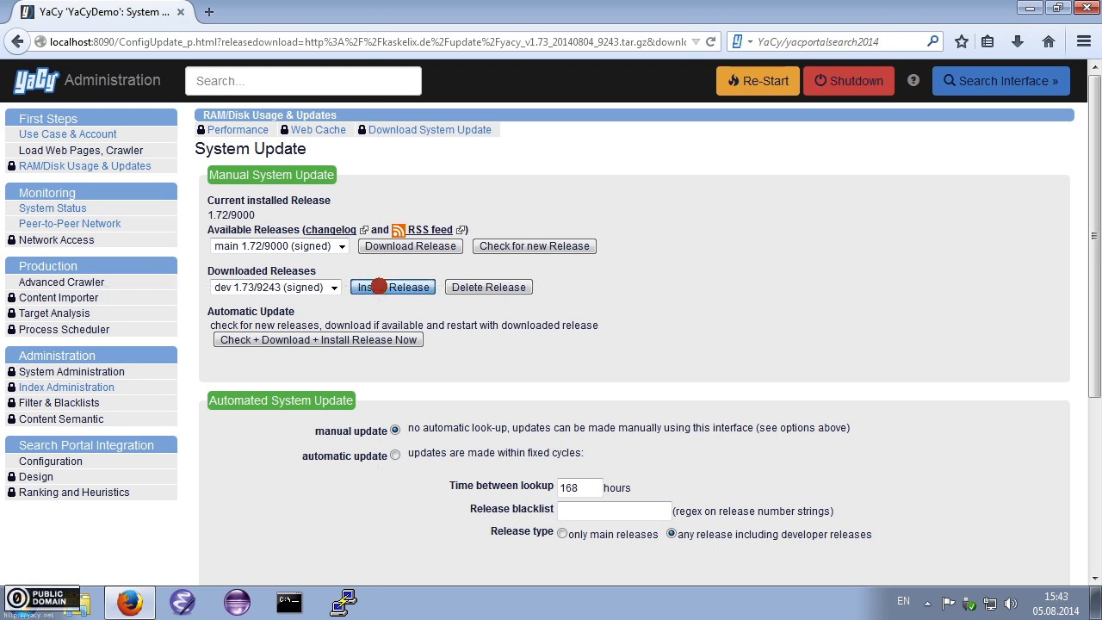
{"action": "left_click", "coordinate": [392, 285]}
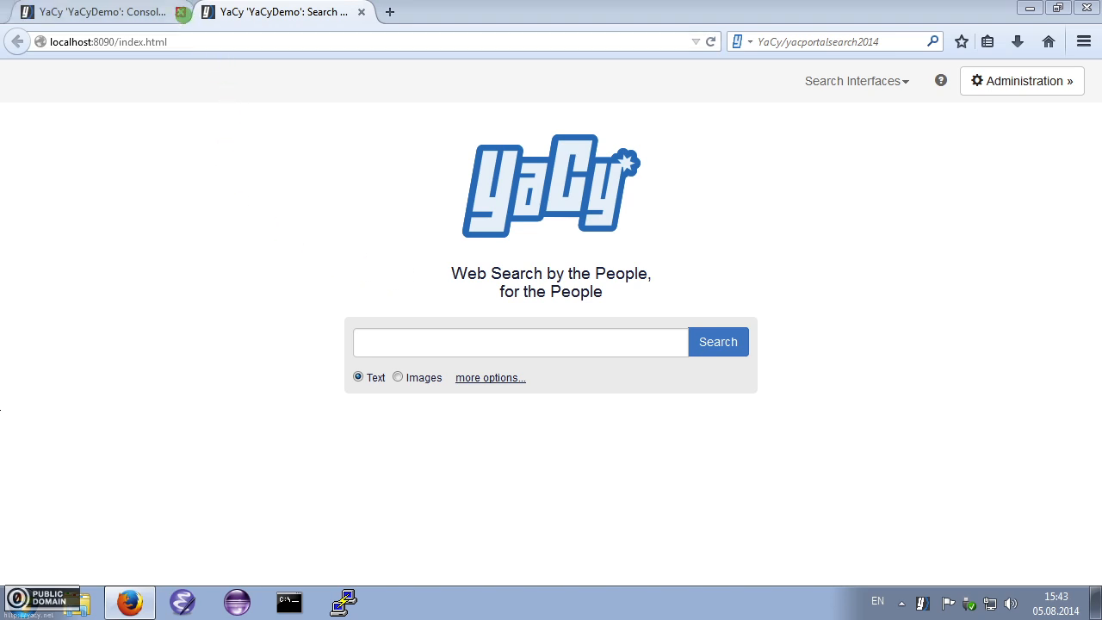
- Close the stale tab and reopen the Status page, now reporting version 1.73/9243
{"action": "left_click", "coordinate": [520, 341]}
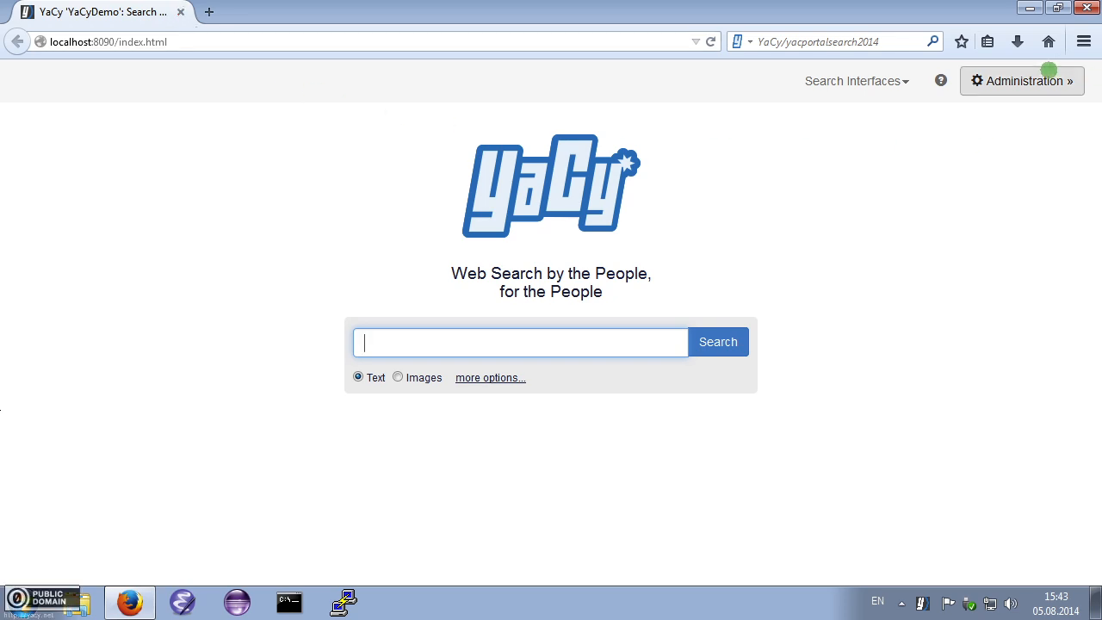
{"action": "left_click", "coordinate": [1022, 81]}
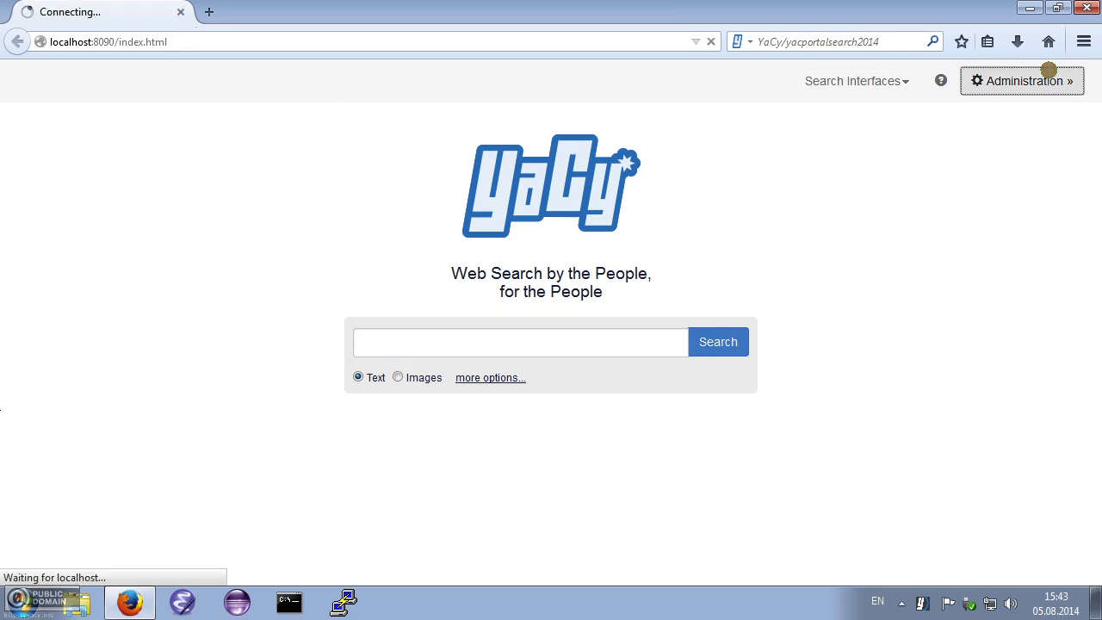
{"action": "left_click", "coordinate": [1022, 81]}
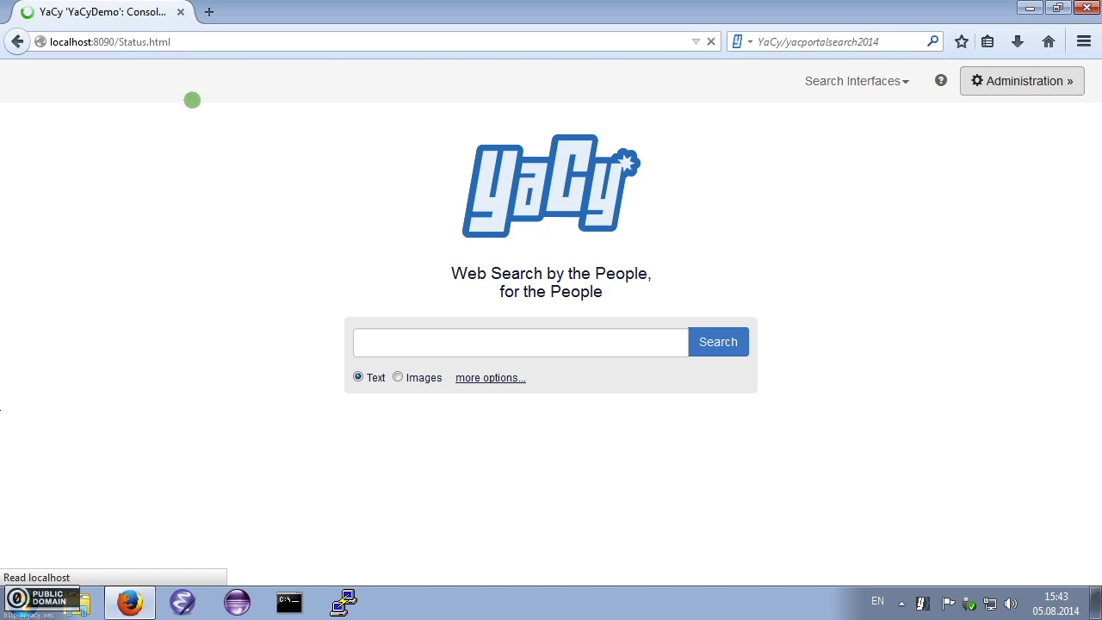
{"action": "left_click", "coordinate": [1023, 81]}
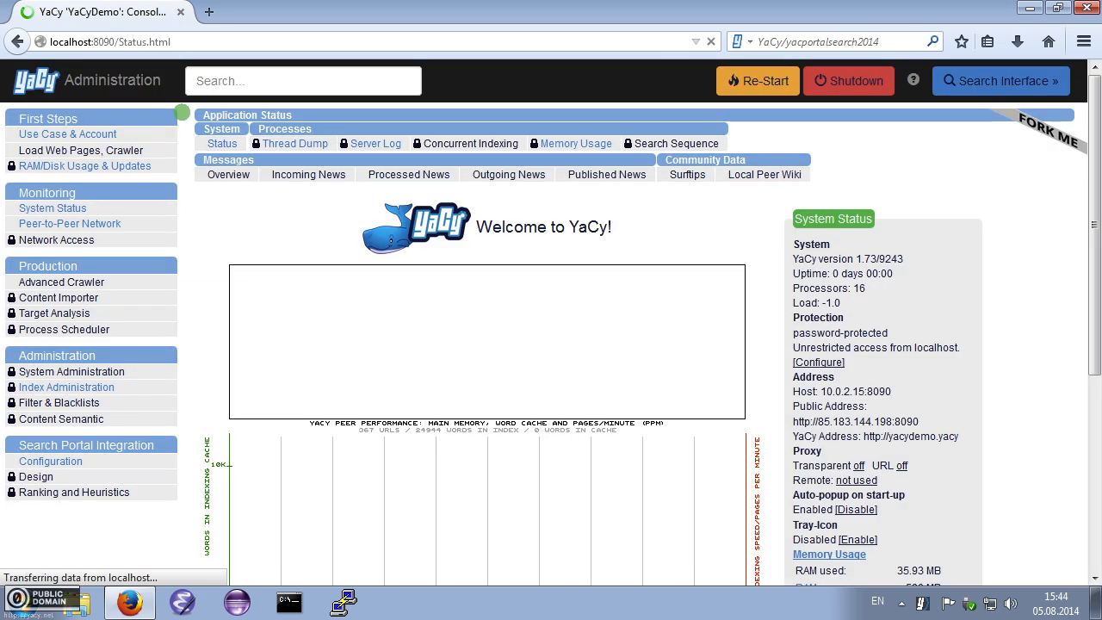